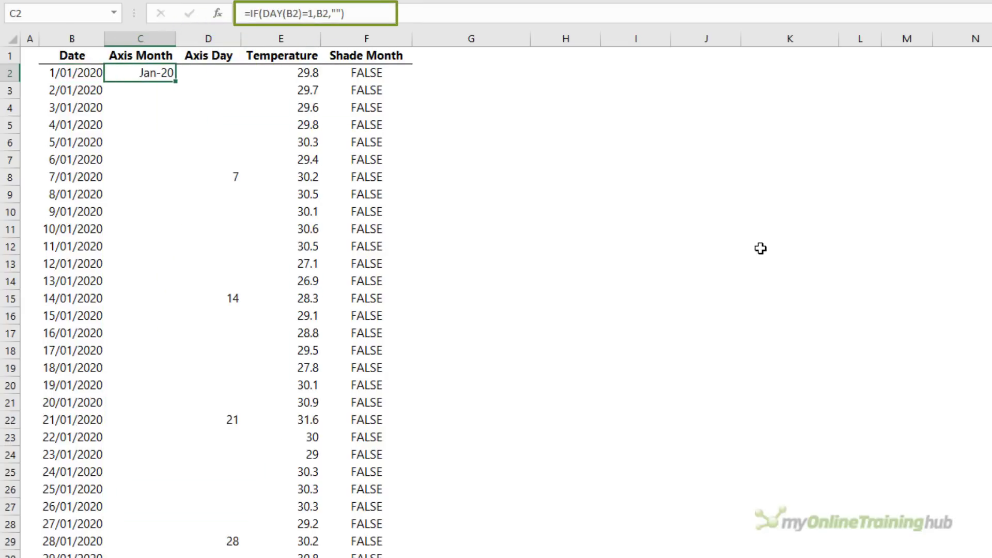
Step: Review the Axis Month and Shade Month formulas, then chart C1:F364 as a line chart
left_click(208, 73)
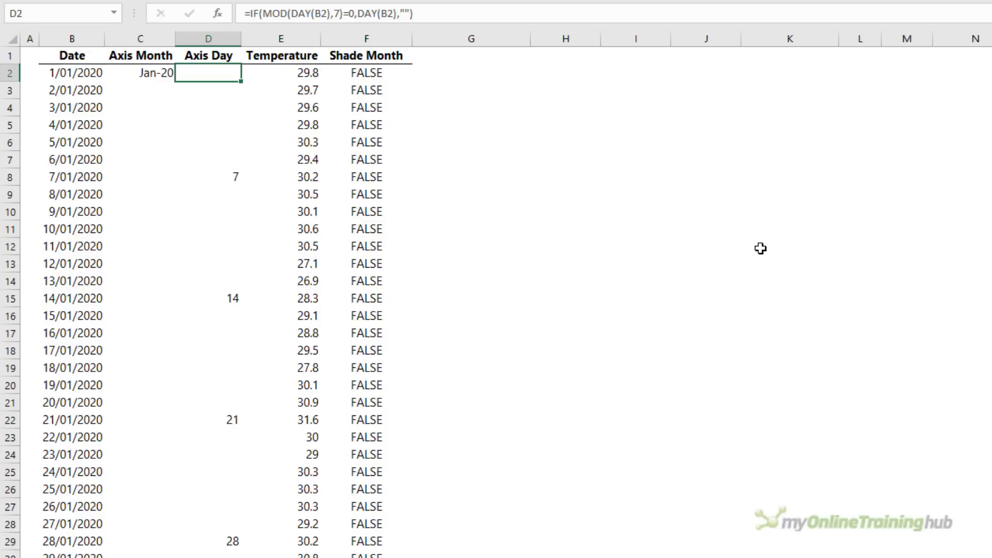
left_click(366, 73)
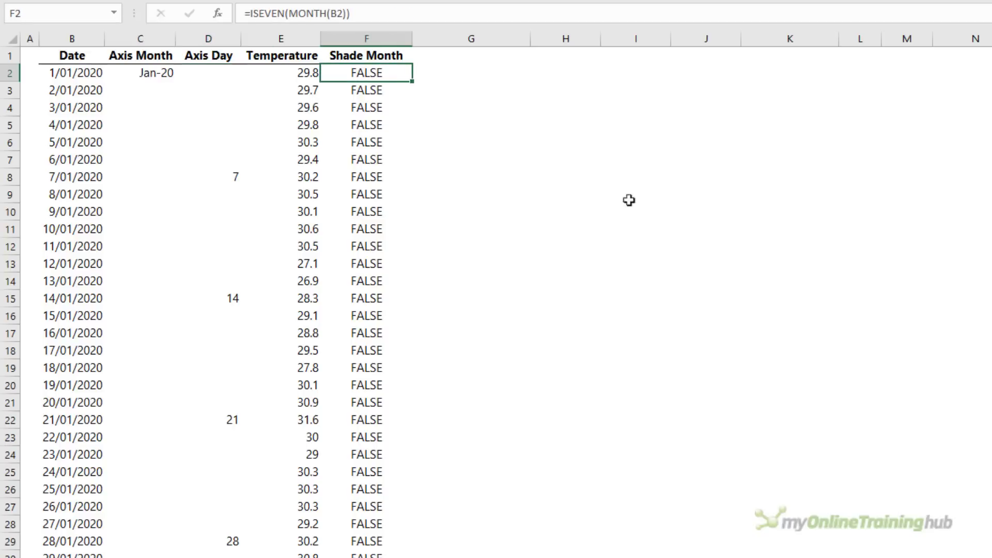
mouse_move(700, 236)
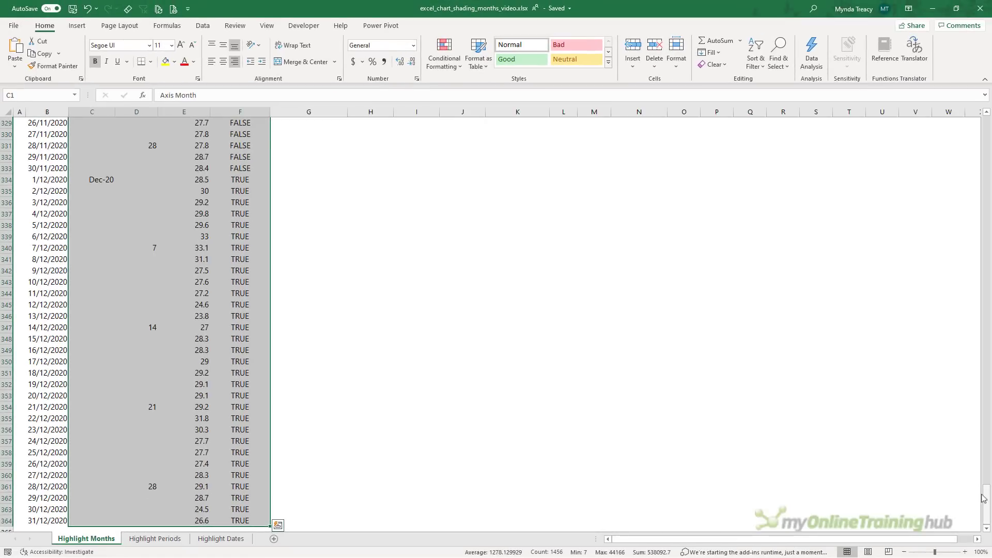
scroll("up", 3)
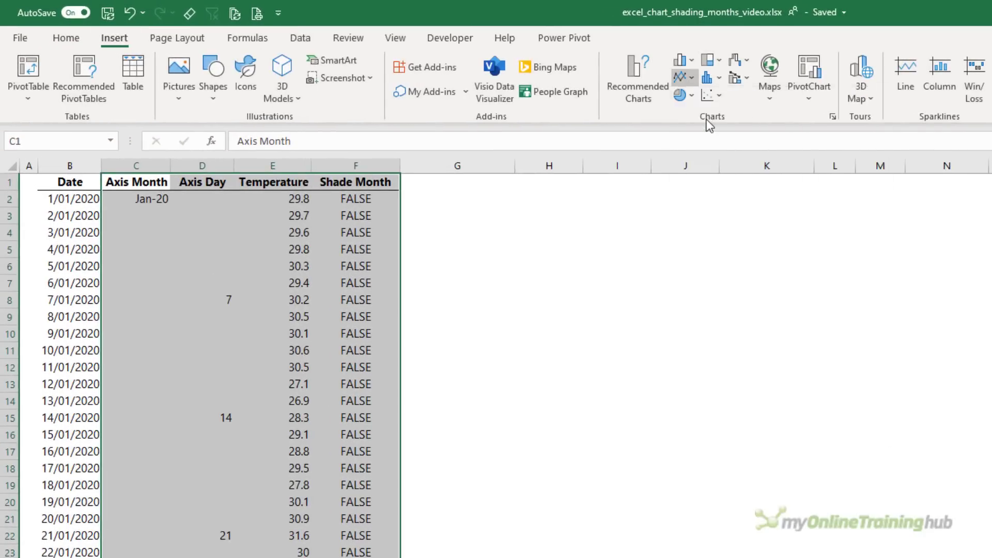
left_click(904, 79)
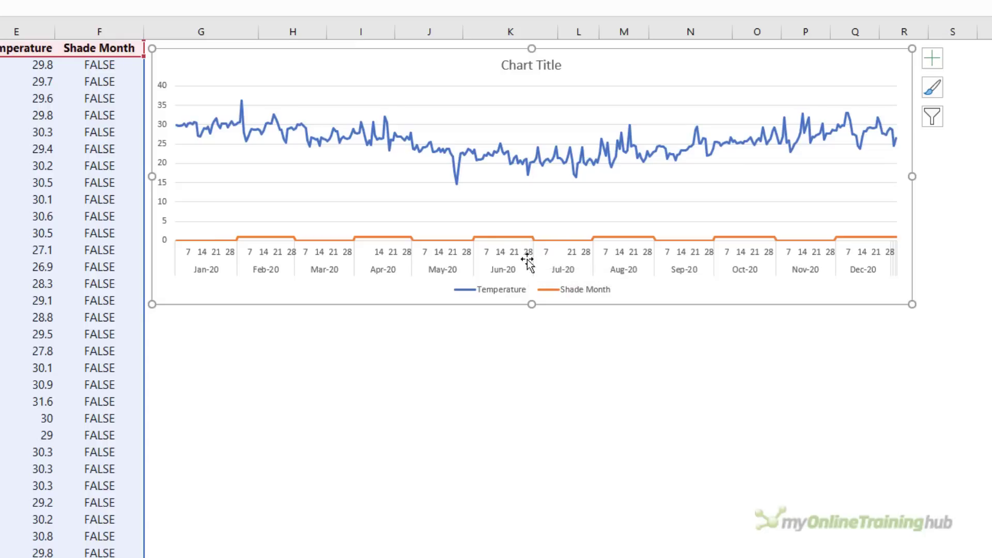
mouse_move(369, 208)
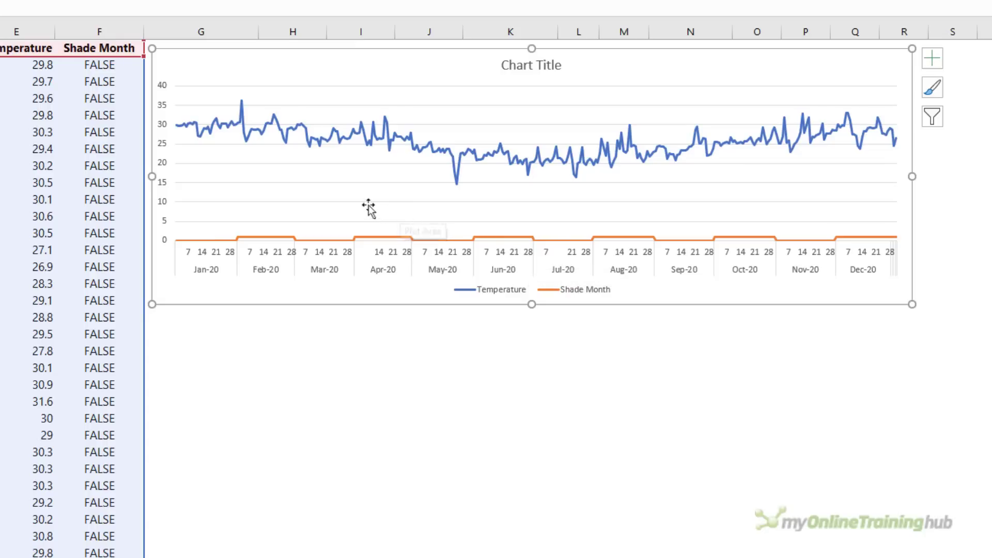
Step: Make the chart a Combo: Temperature as Line, Shade Month as Clustered Column on the secondary axis
right_click(369, 207)
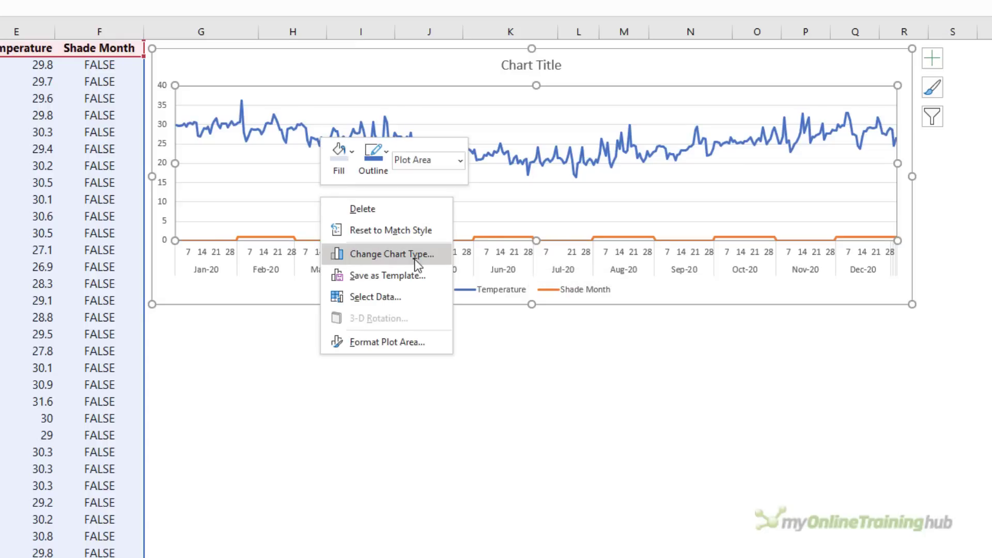
left_click(392, 253)
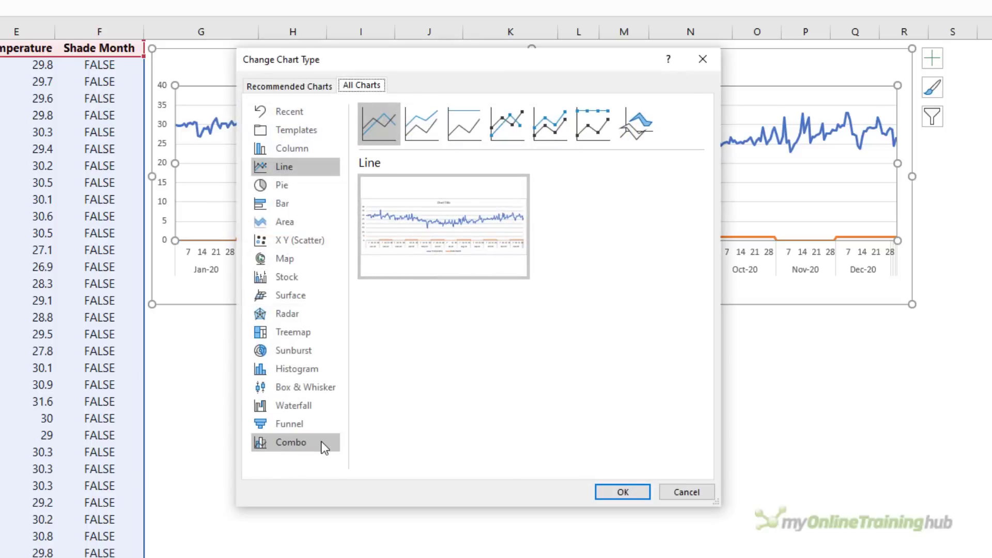
left_click(291, 442)
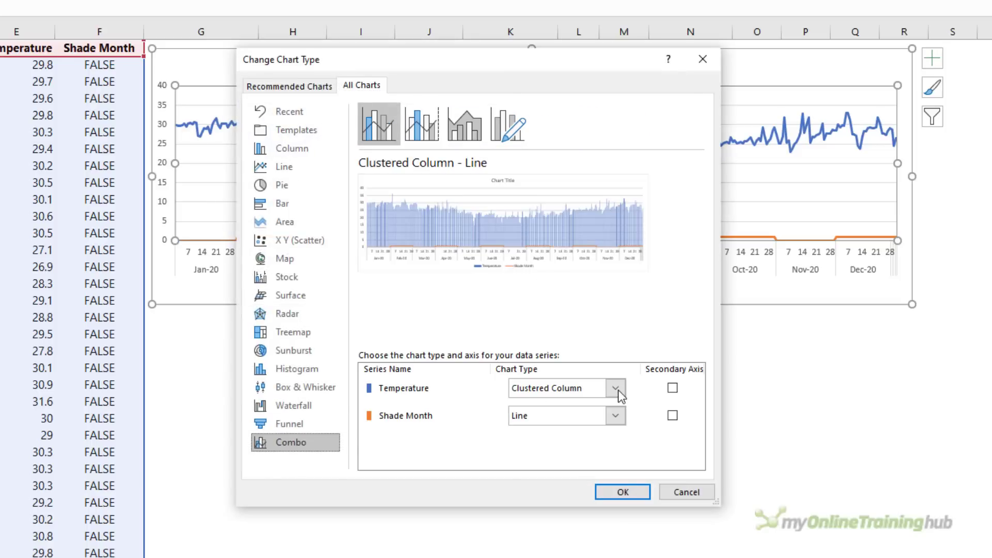
left_click(614, 388)
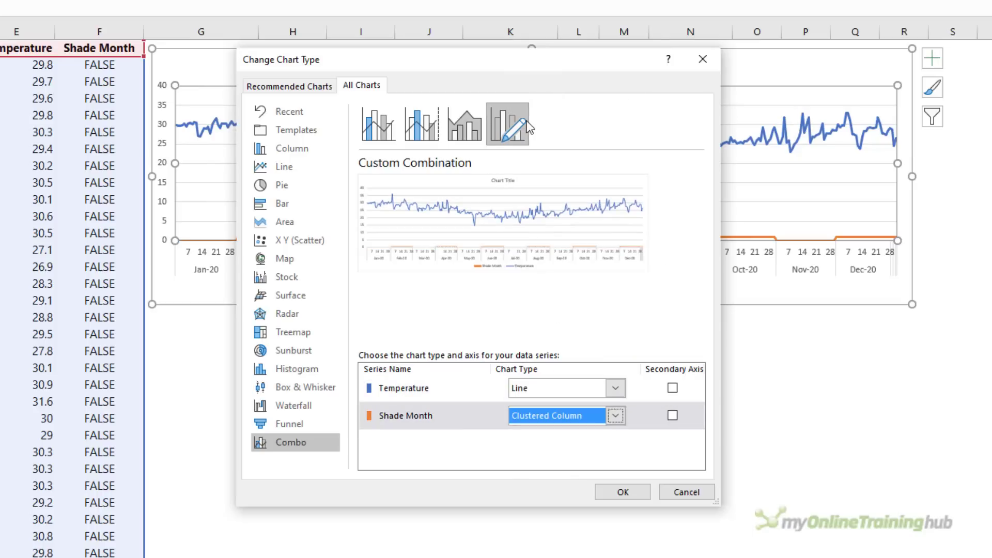
left_click(672, 415)
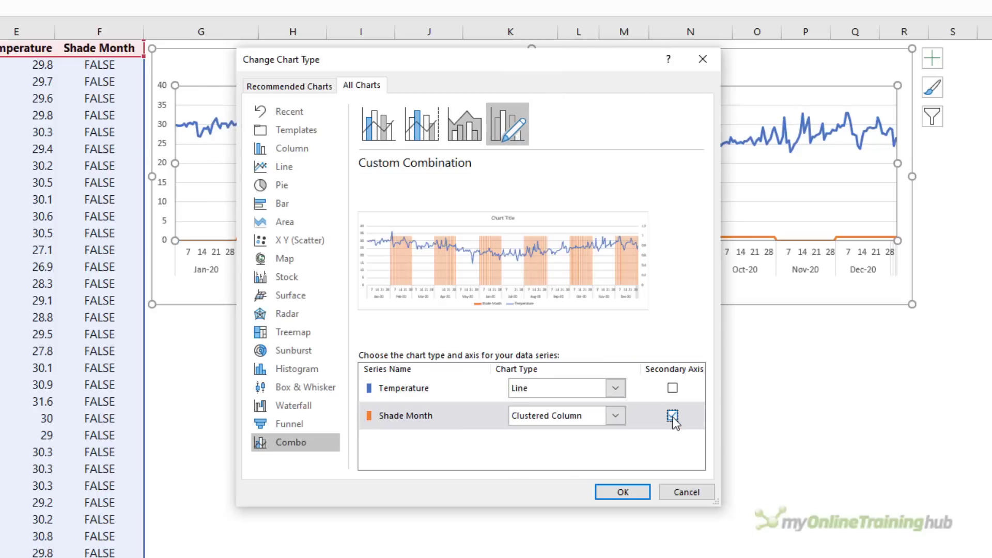
left_click(671, 416)
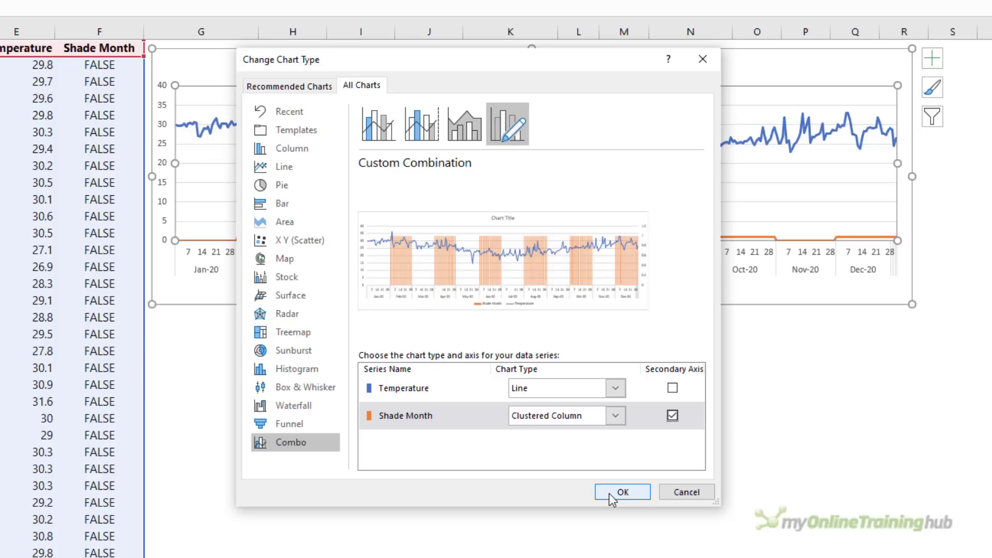
left_click(621, 491)
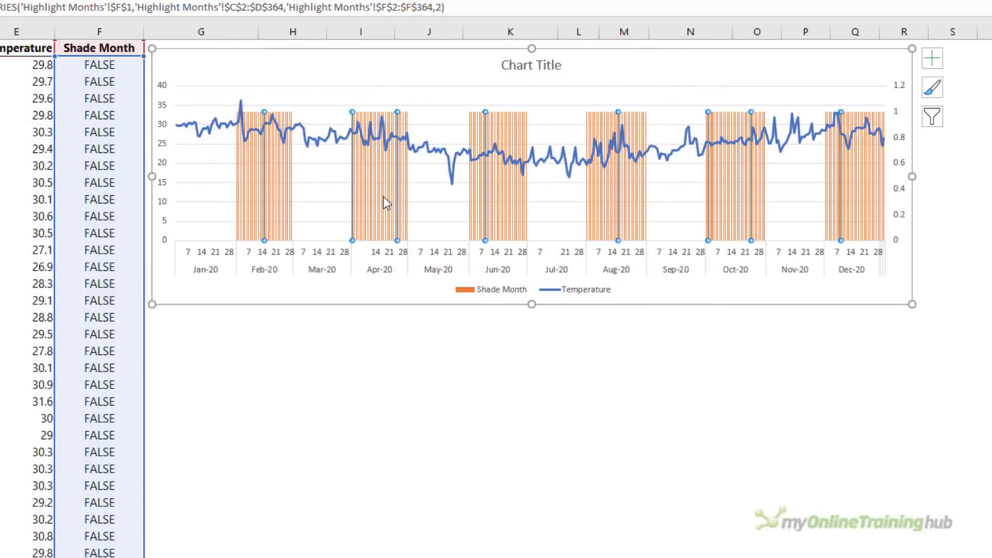
Step: Give the Shade Month series 0% gap width and a solid light grey fill
key("ctrl+1")
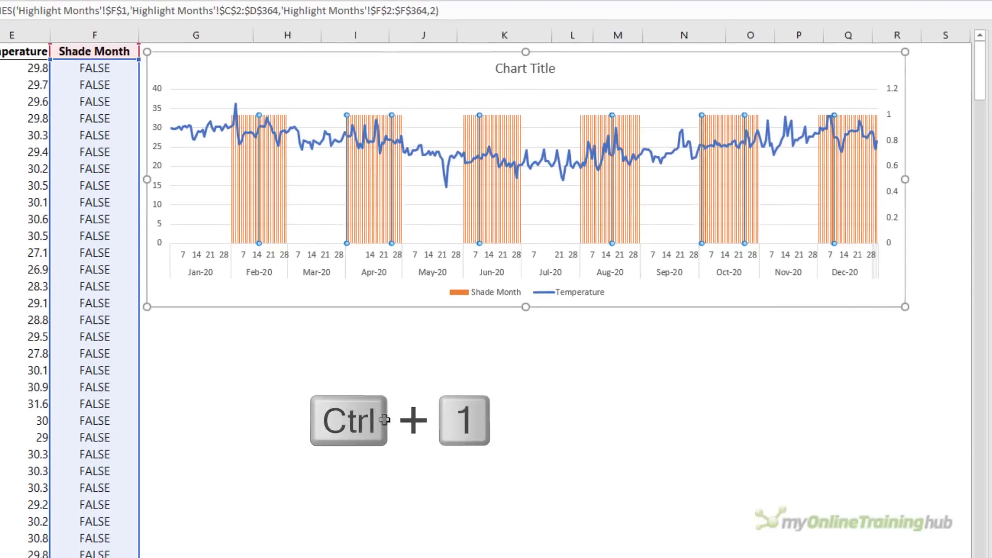
key("ctrl+1")
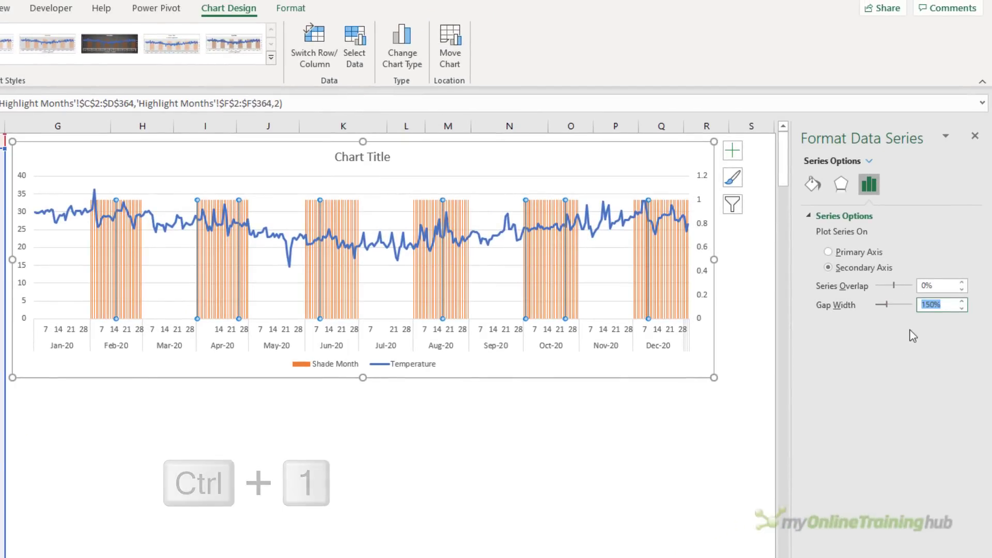
type("0%")
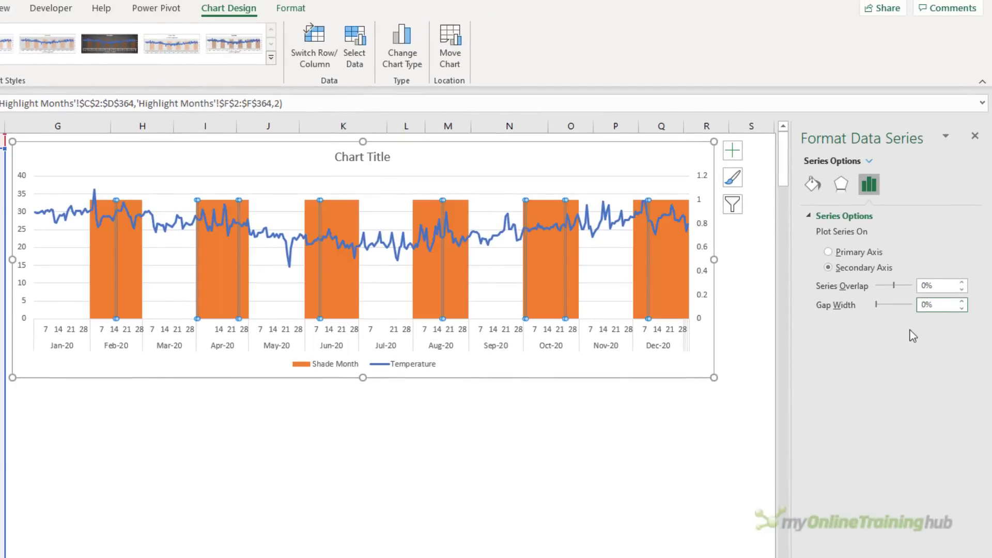
left_click(812, 184)
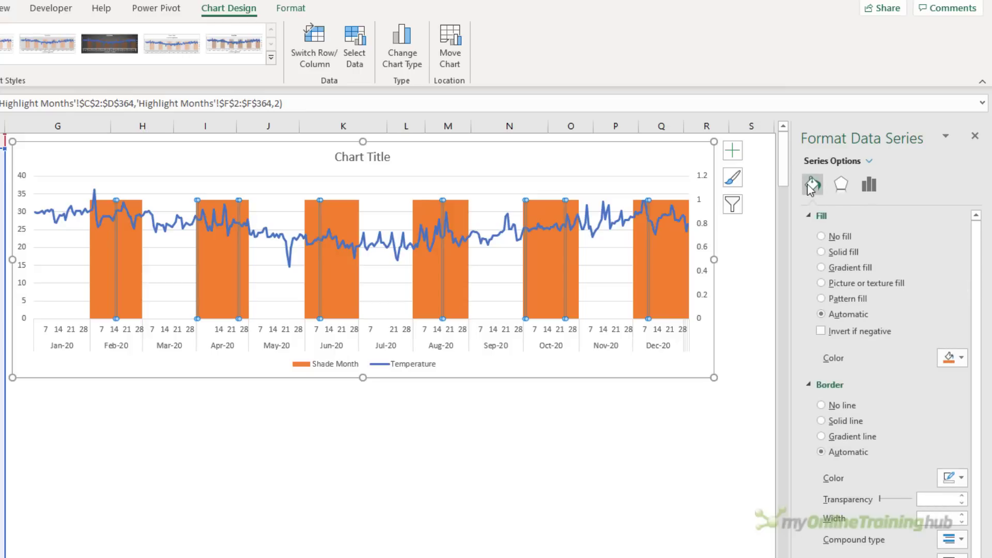
left_click(960, 358)
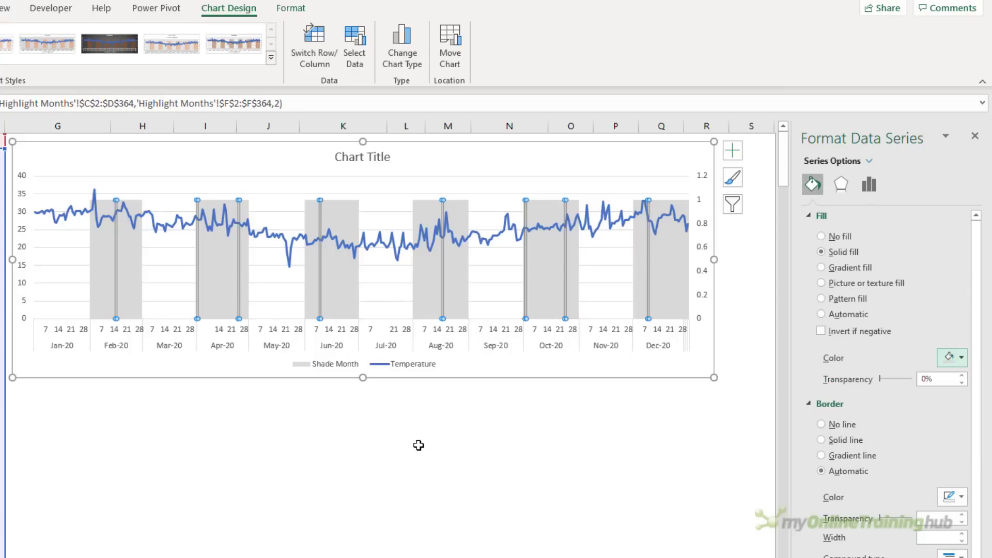
left_click(701, 247)
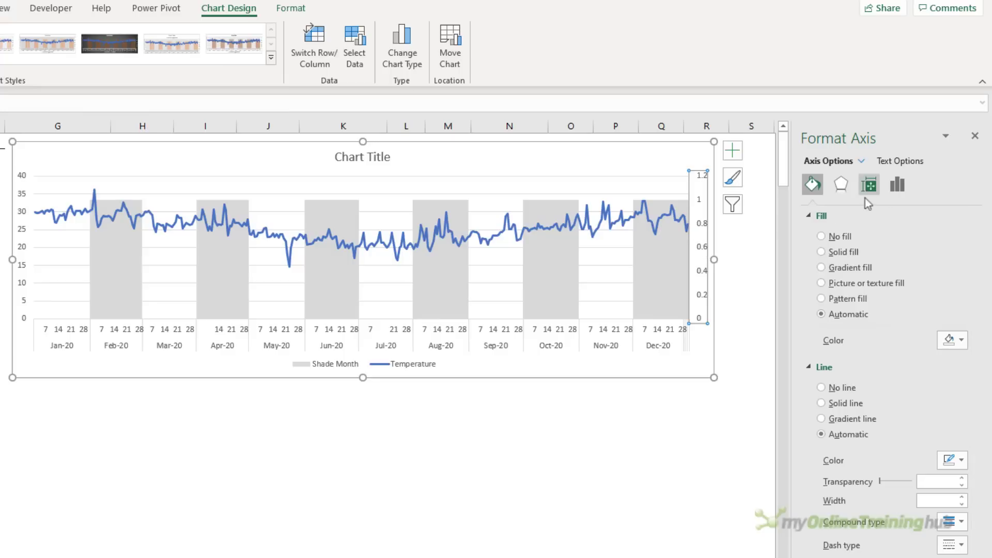
Step: Cap the secondary axis at 1.0 with major tick marks None and label position None
left_click(896, 185)
type("1")
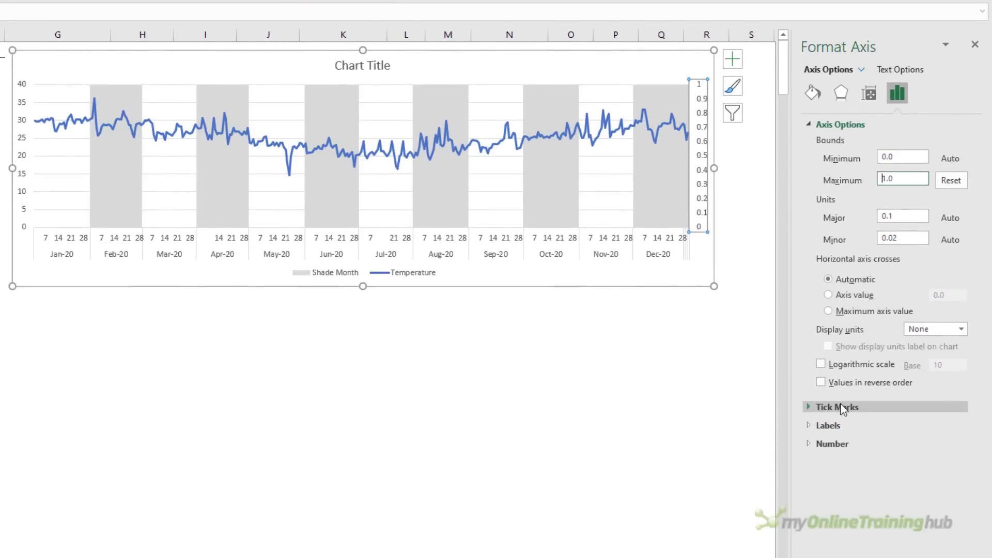
left_click(837, 407)
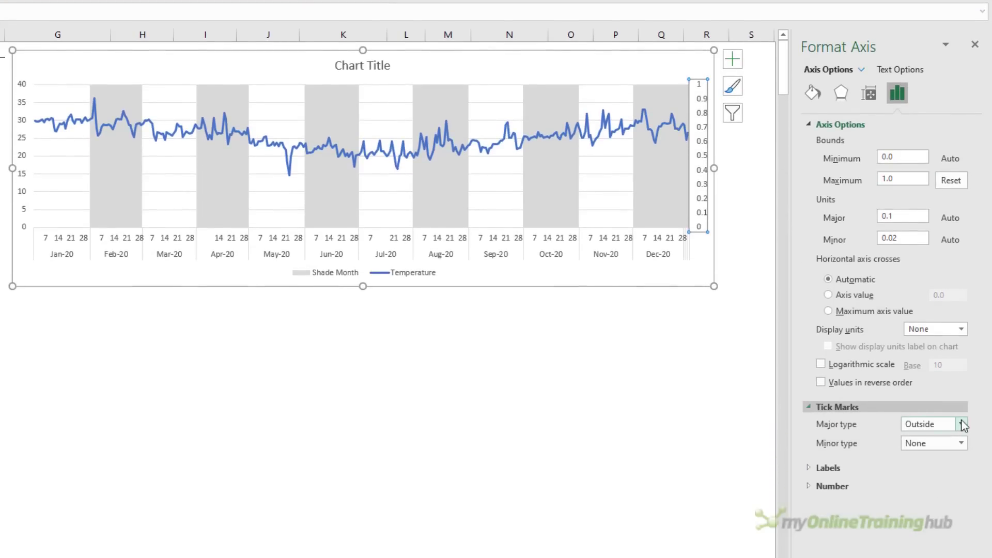
left_click(962, 424)
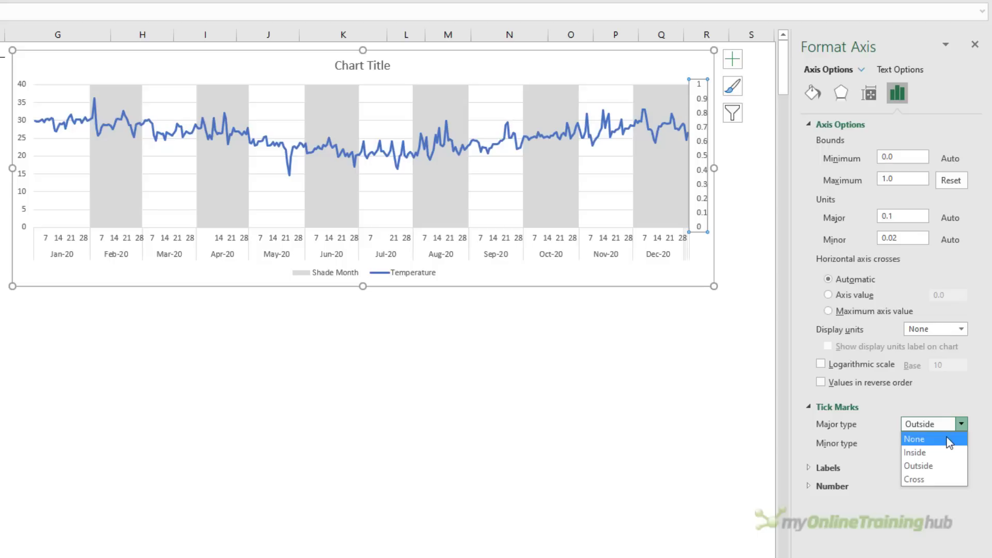
left_click(914, 439)
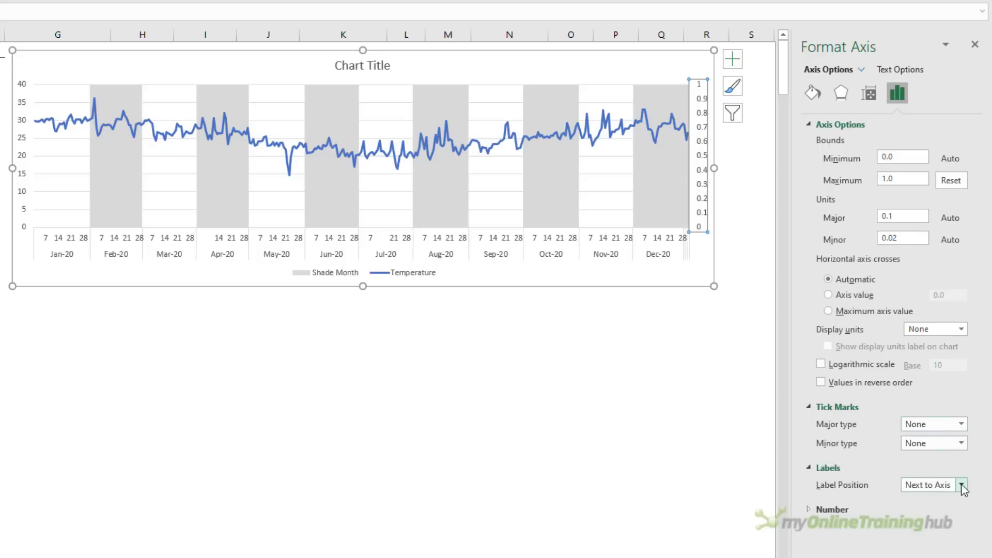
left_click(962, 484)
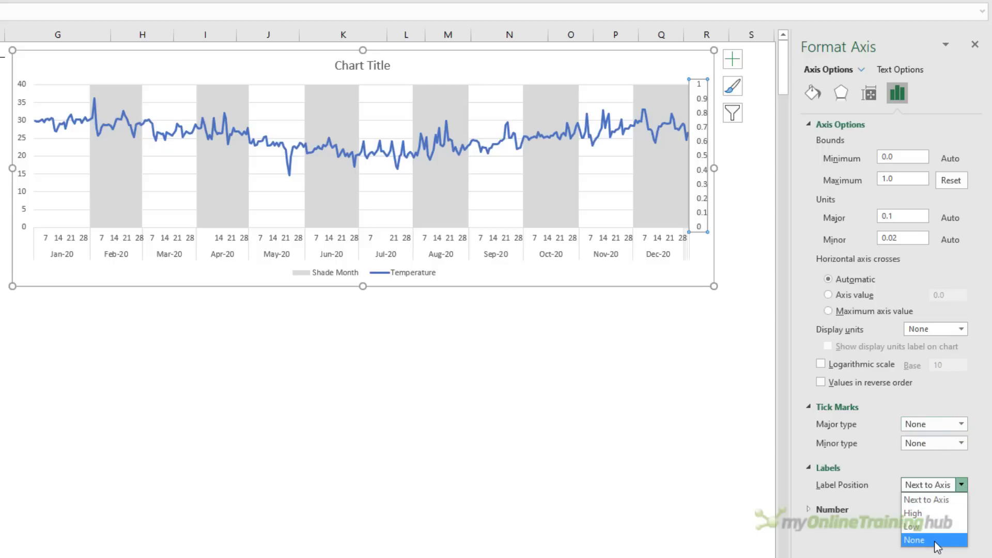
left_click(934, 540)
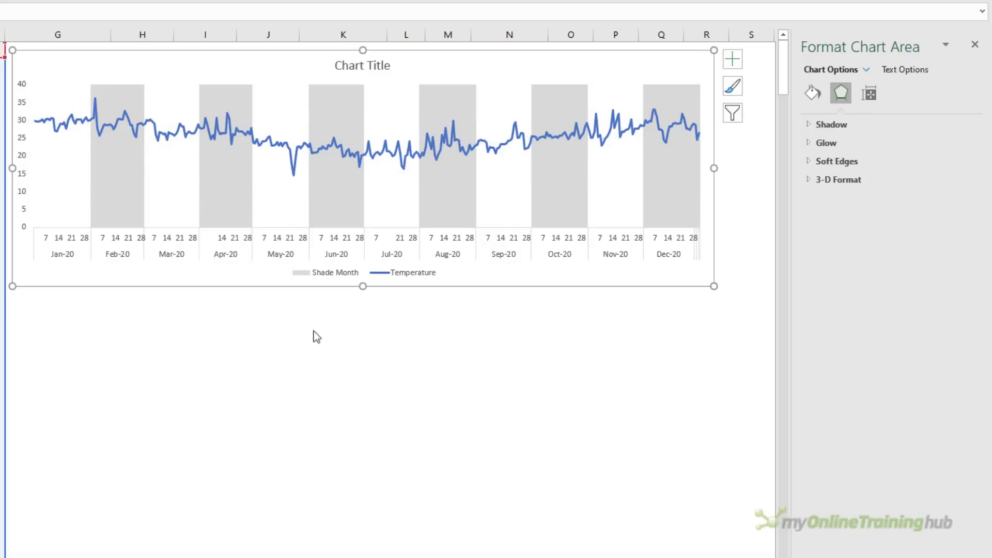
Step: Trim the legend to Temperature and title the chart 'Daily Temperatures - Celsius'
left_click(363, 273)
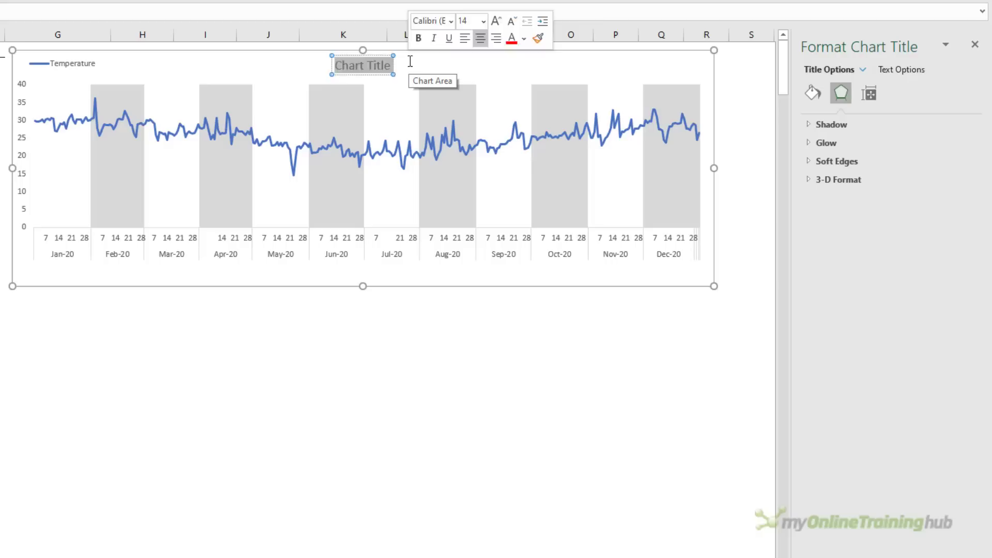
type("Daily Temperatures - Celsius")
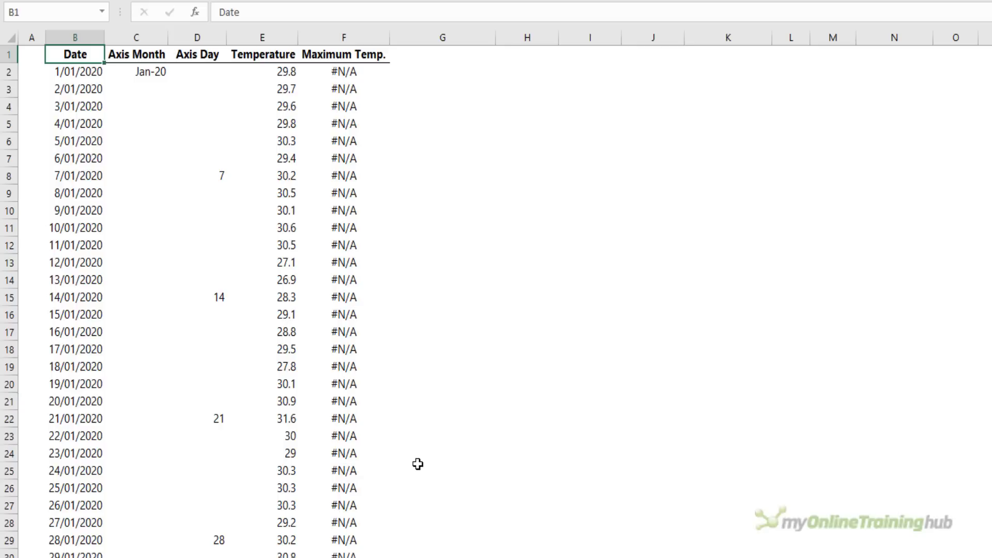
Step: Review the Maximum Temp. formula =IF(MAX($E$2:$E$367)=E2,E2,NA()) returning 36.3 on the peak date
left_click(343, 71)
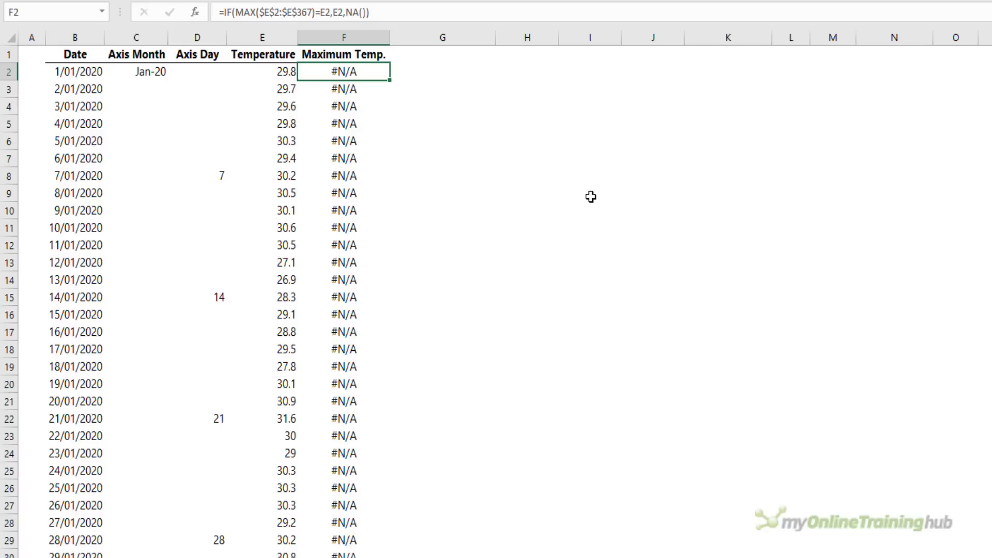
scroll("down", 3)
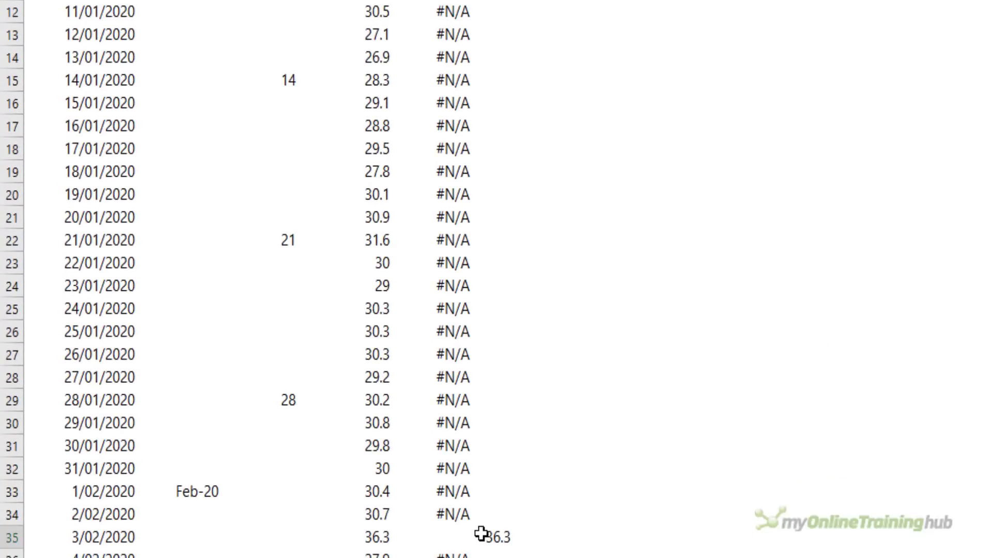
left_click(484, 536)
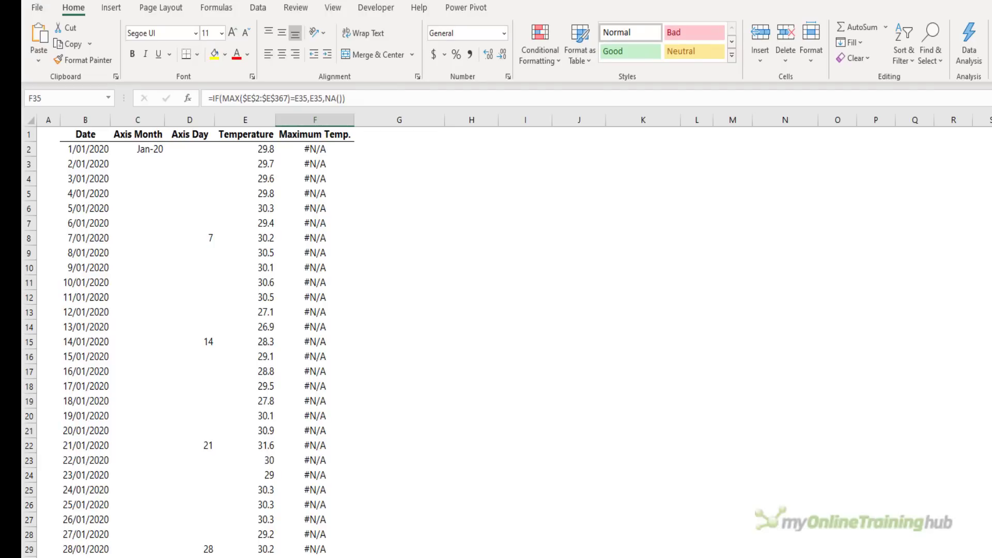
mouse_move(130, 129)
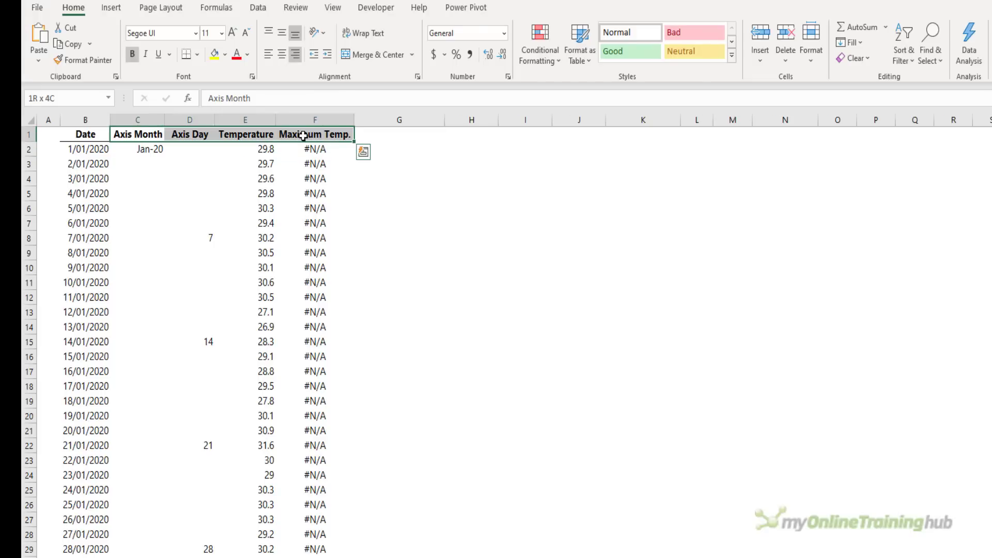
scroll("down", 3)
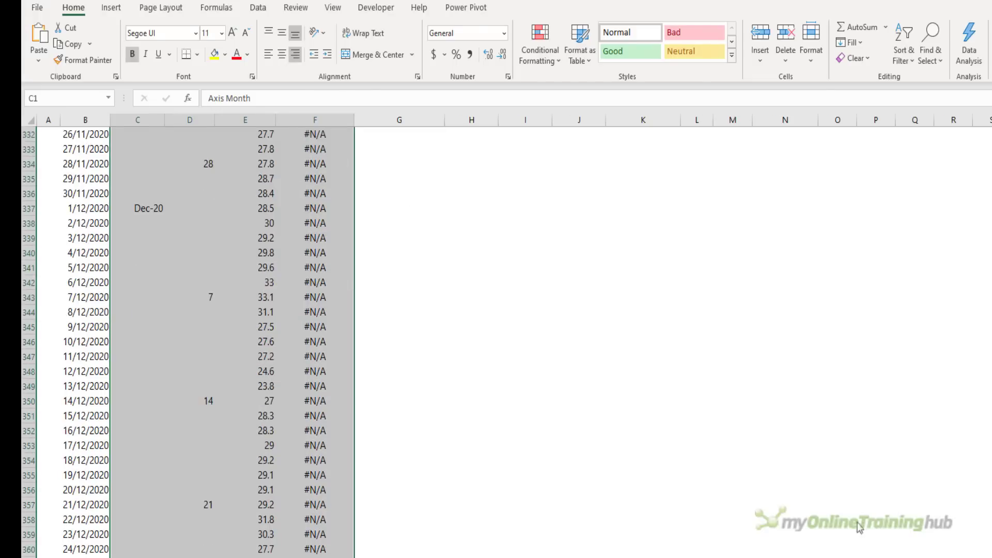
scroll("up", 3)
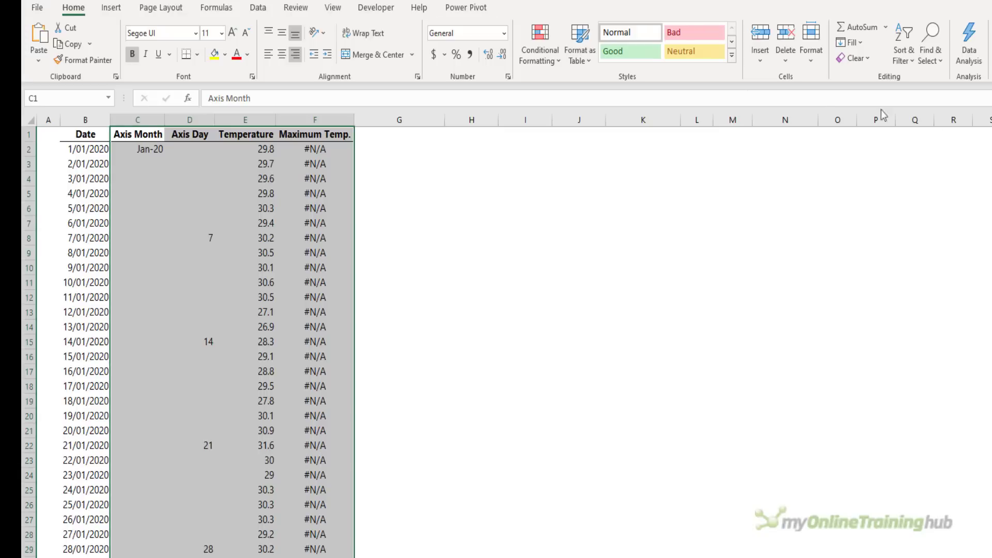
Step: Chart Temperature and Maximum Temp. as a 2-D line chart
left_click(558, 42)
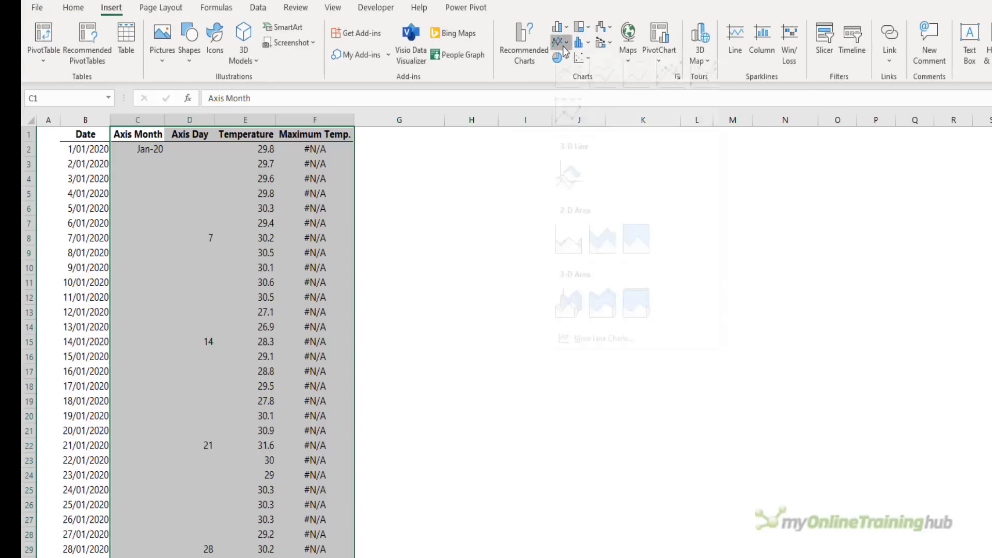
left_click(568, 239)
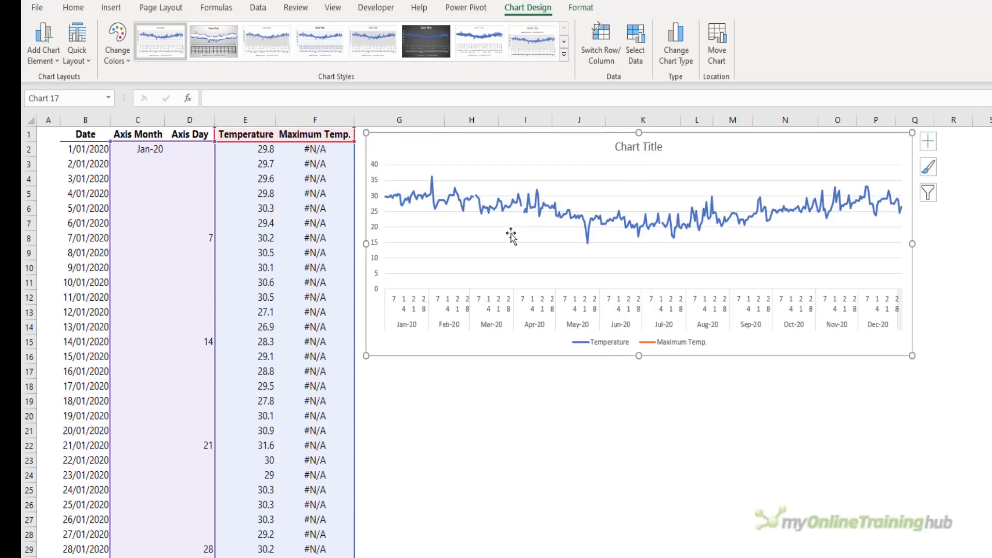
Step: Make the chart a Combo: Temperature as Line, Maximum Temp. as Clustered Column marking the peak
left_click(676, 41)
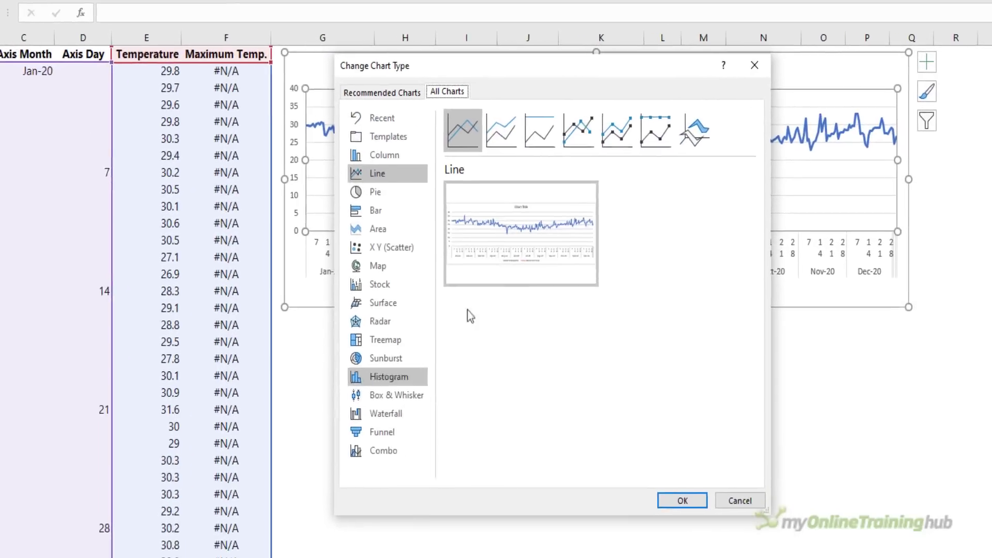
left_click(384, 450)
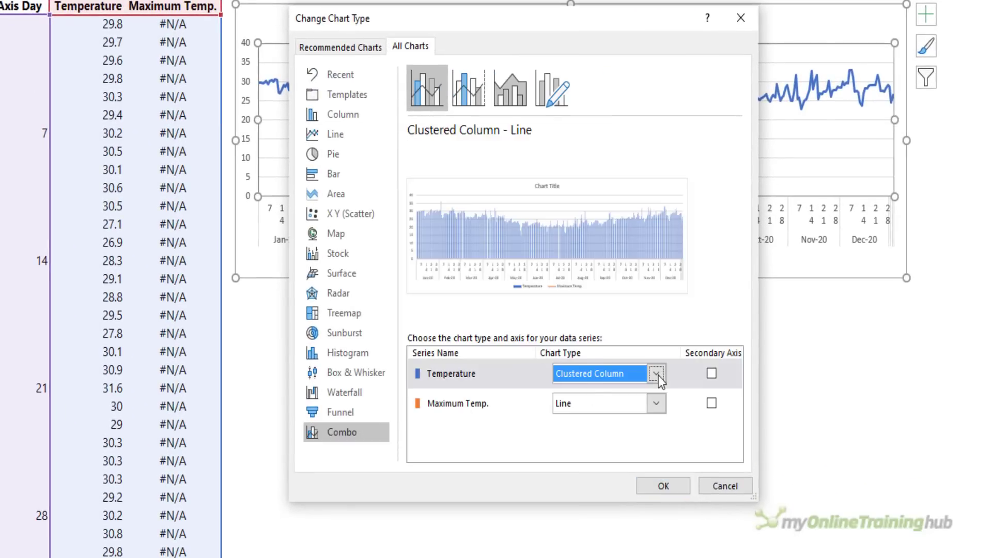
left_click(657, 374)
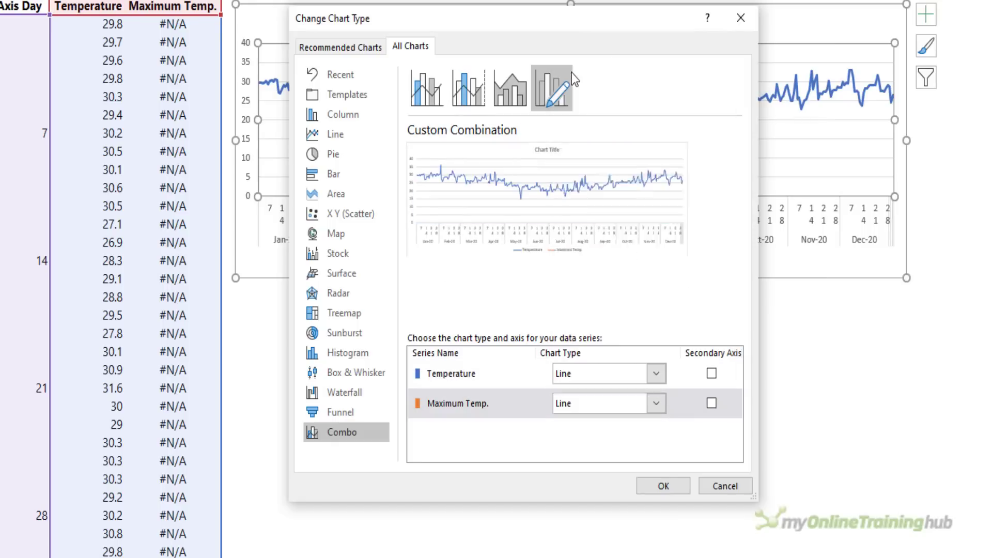
left_click(600, 403)
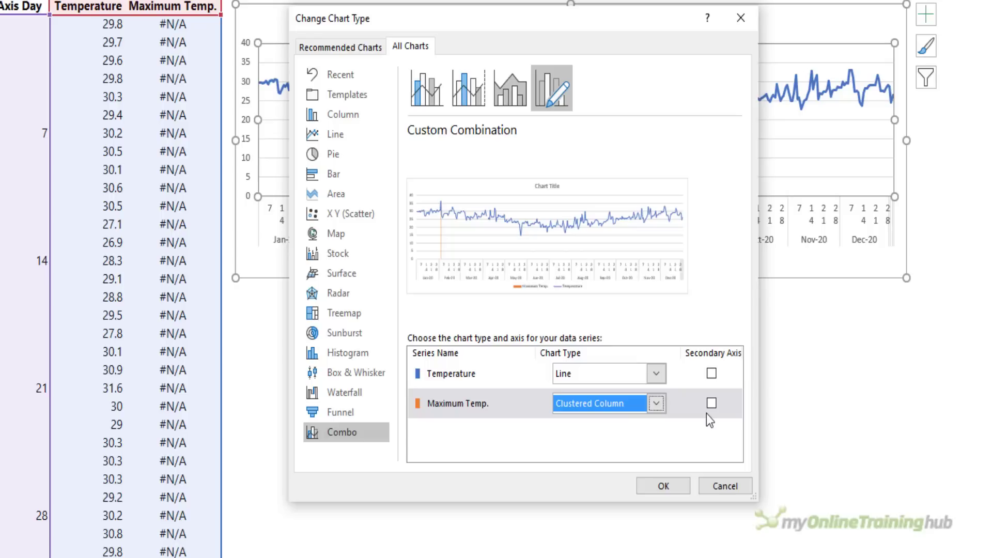
mouse_move(663, 486)
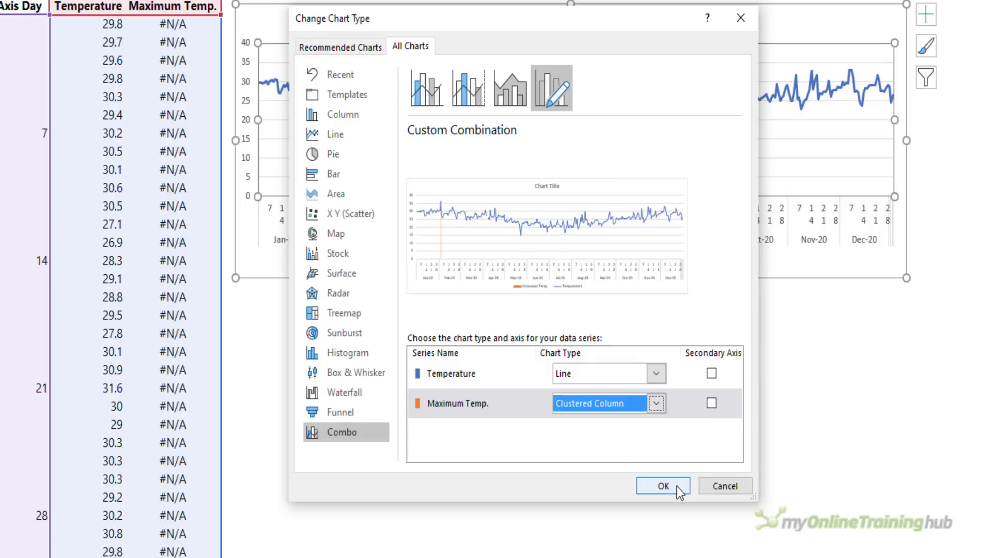
left_click(662, 486)
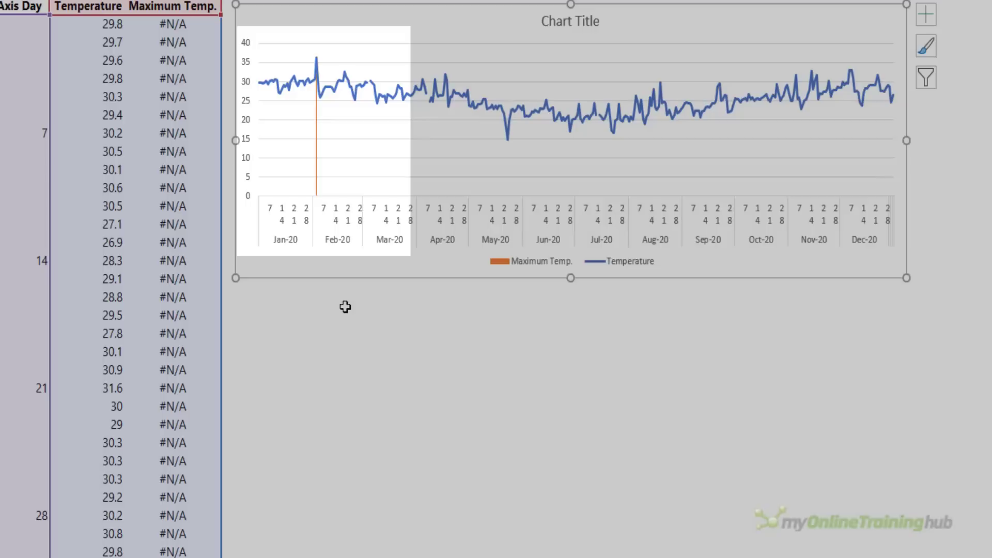
mouse_move(345, 311)
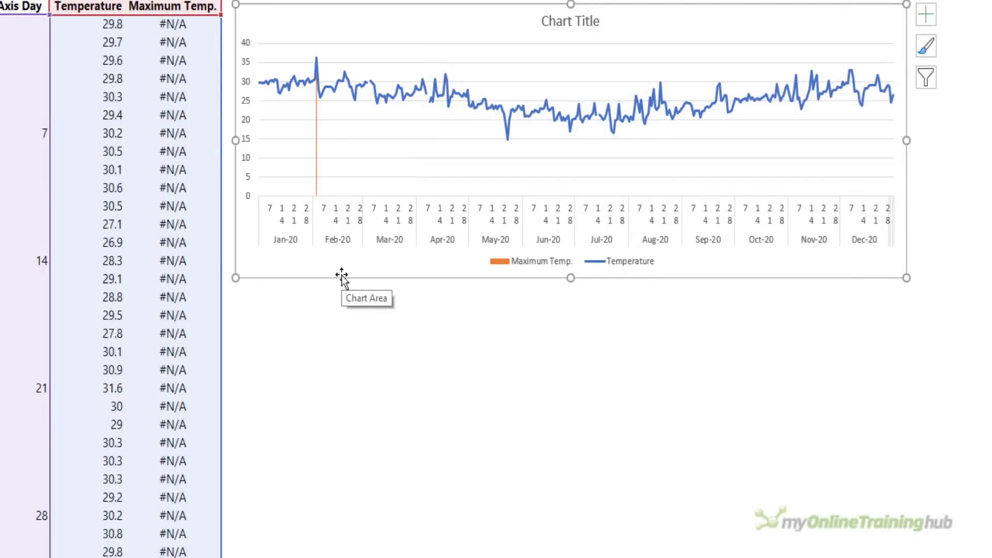
Step: Duplicate the chart (Ctrl+D) and show Maximum Temp. as Line with Markers in the copy
key("ctrl+d")
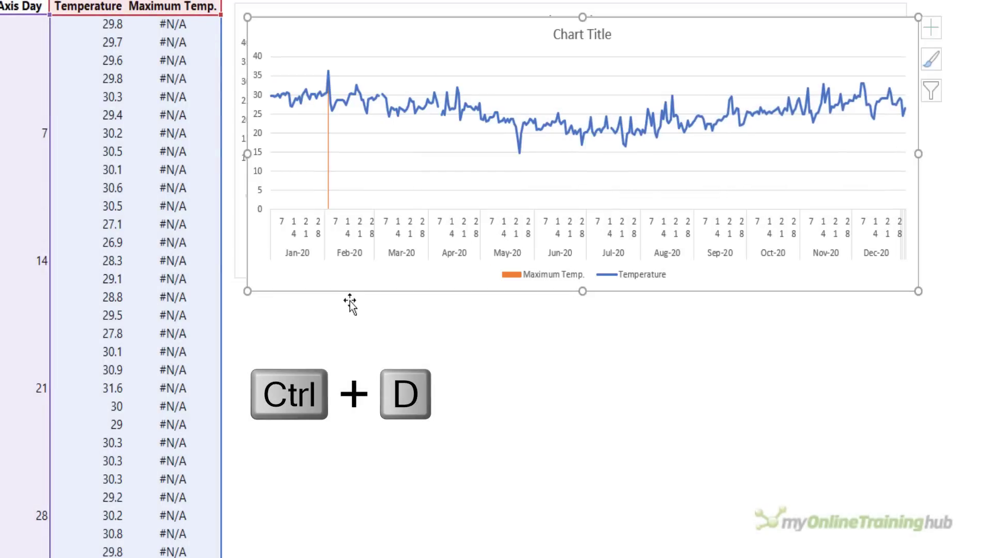
key("ctrl+d")
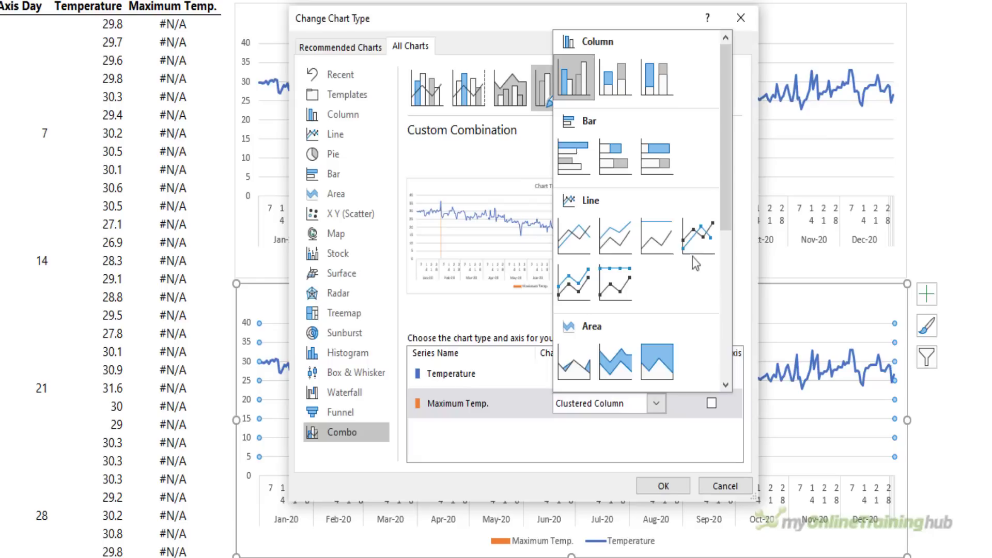
mouse_move(698, 237)
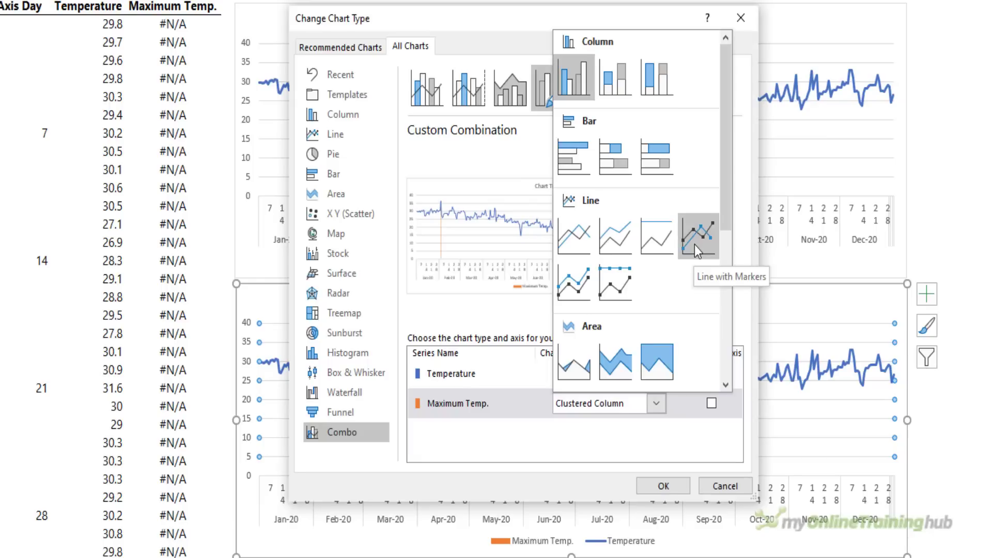
left_click(698, 237)
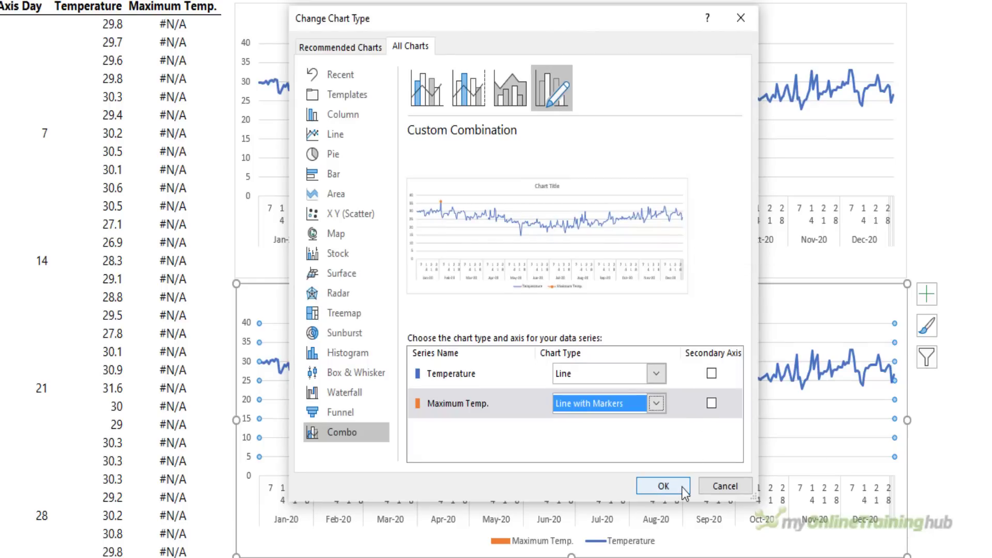
left_click(663, 485)
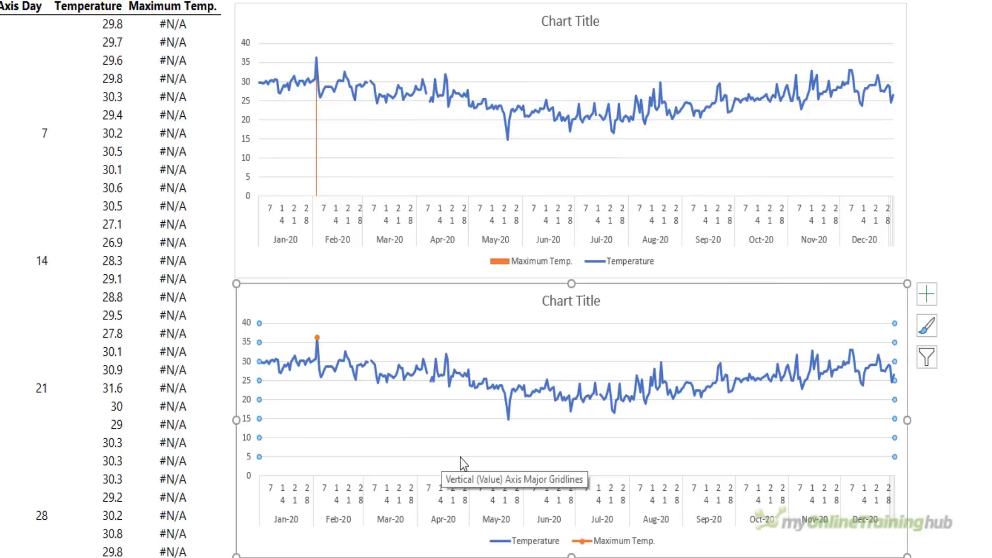
mouse_move(207, 95)
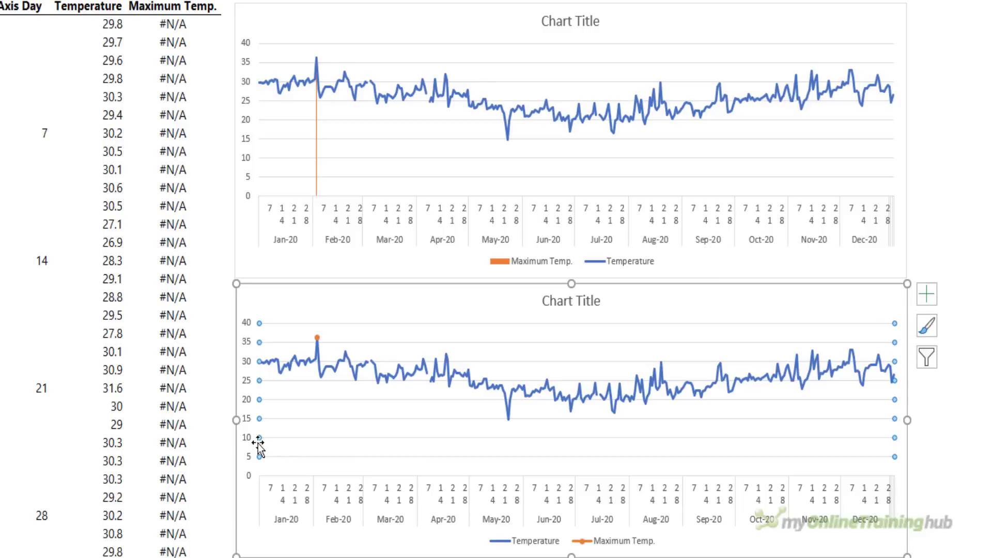
mouse_move(285, 459)
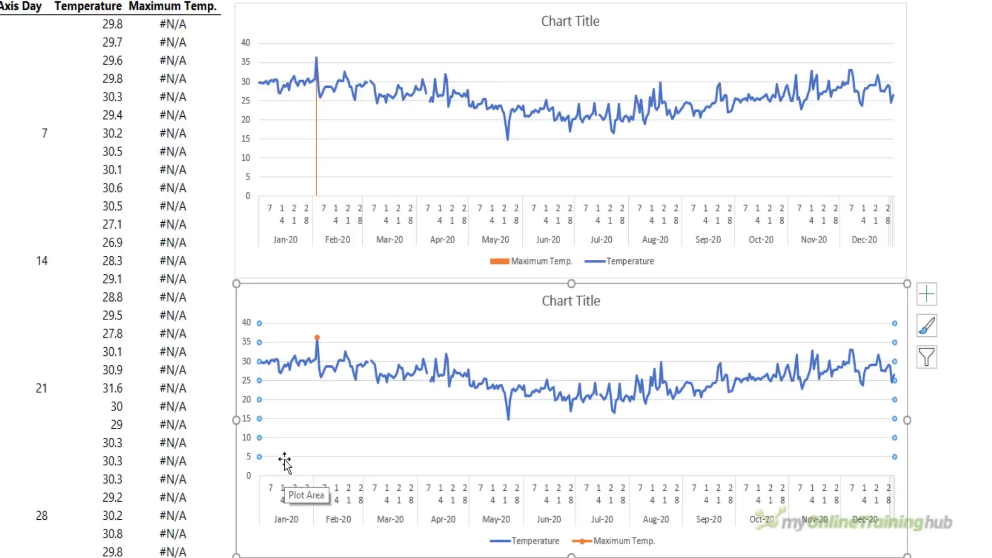
mouse_move(855, 478)
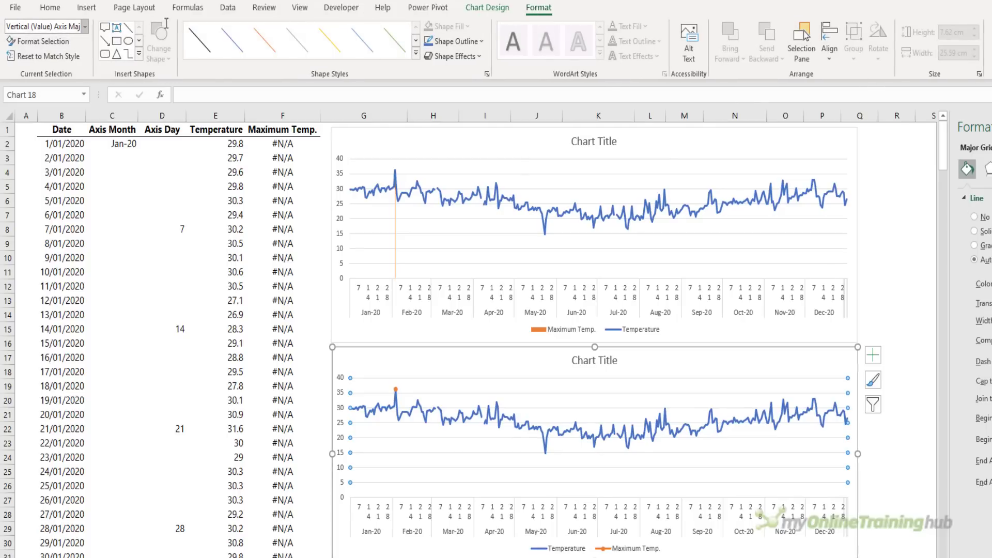
Step: Show the lower chart's Chart Elements list from the Format pane
left_click(85, 26)
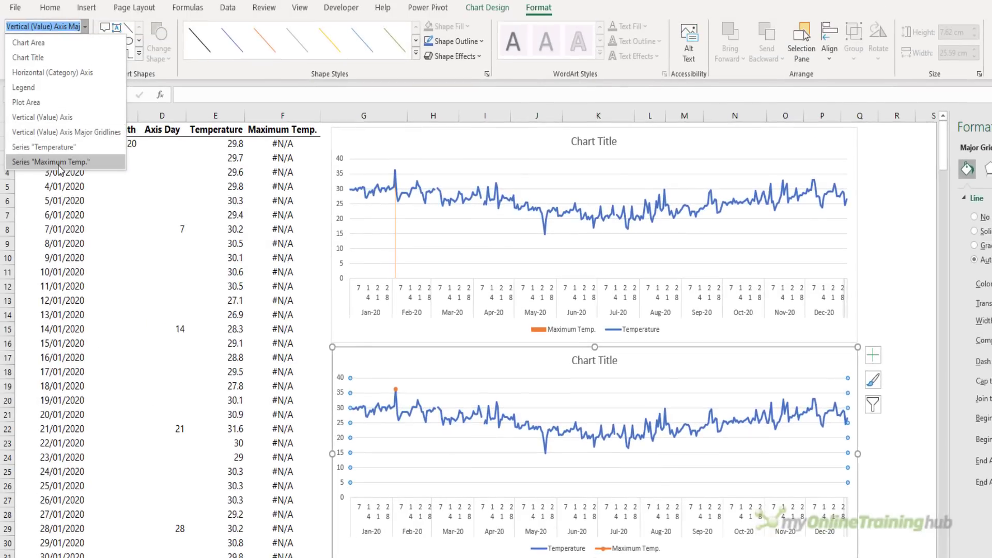
Step: Set the Maximum Temp. series to No line, leaving only the orange peak dot
left_click(51, 161)
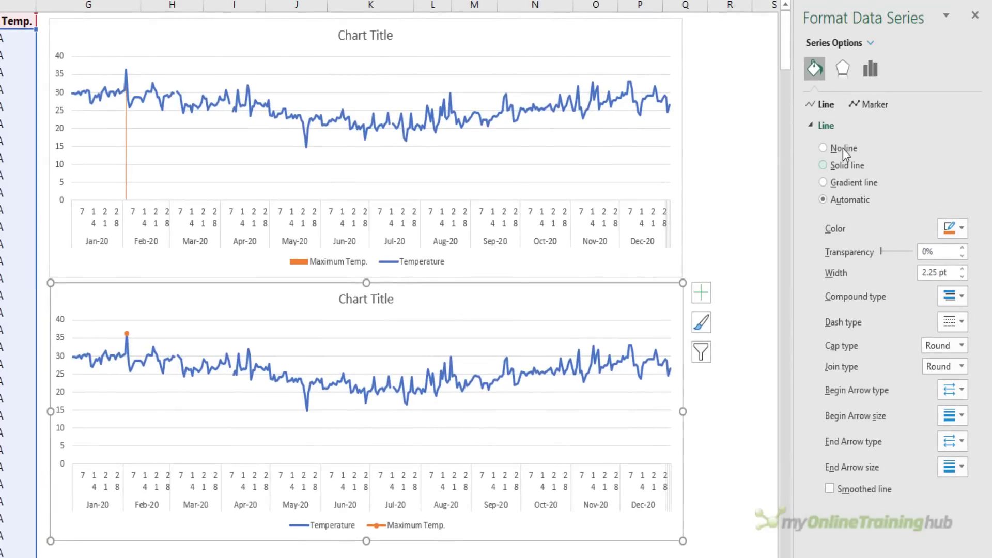
left_click(824, 149)
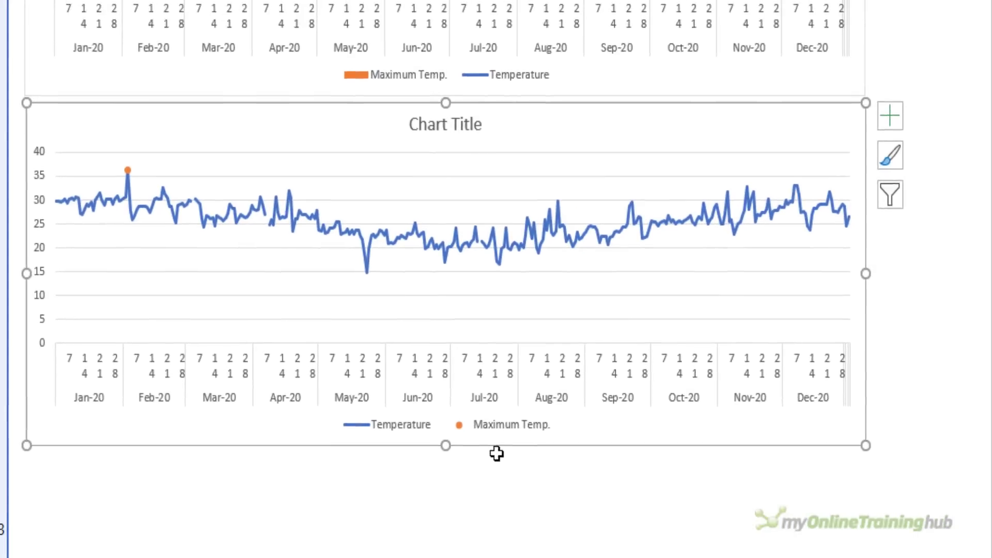
Step: Add a data label reading 36.3 above the orange peak dot, then select the legend
left_click(890, 115)
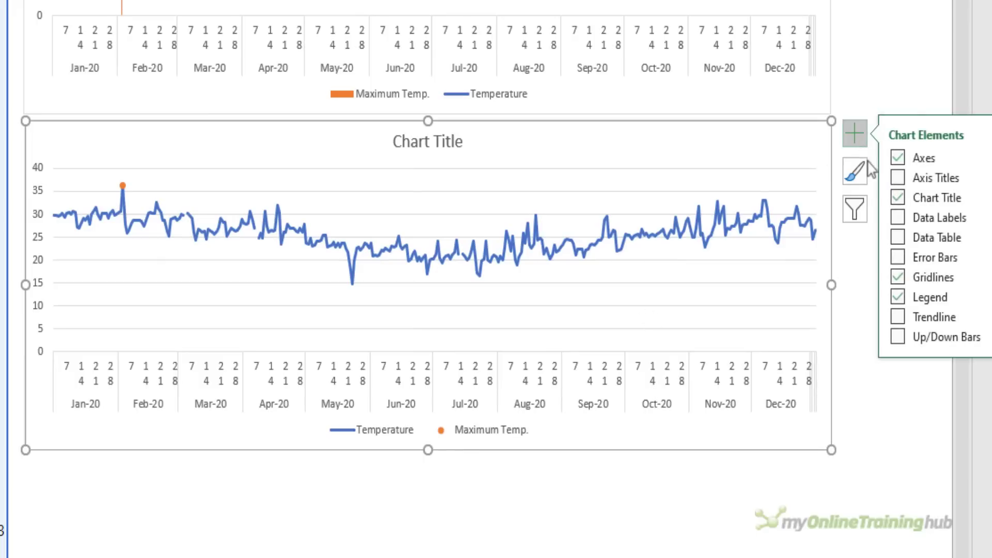
left_click(899, 217)
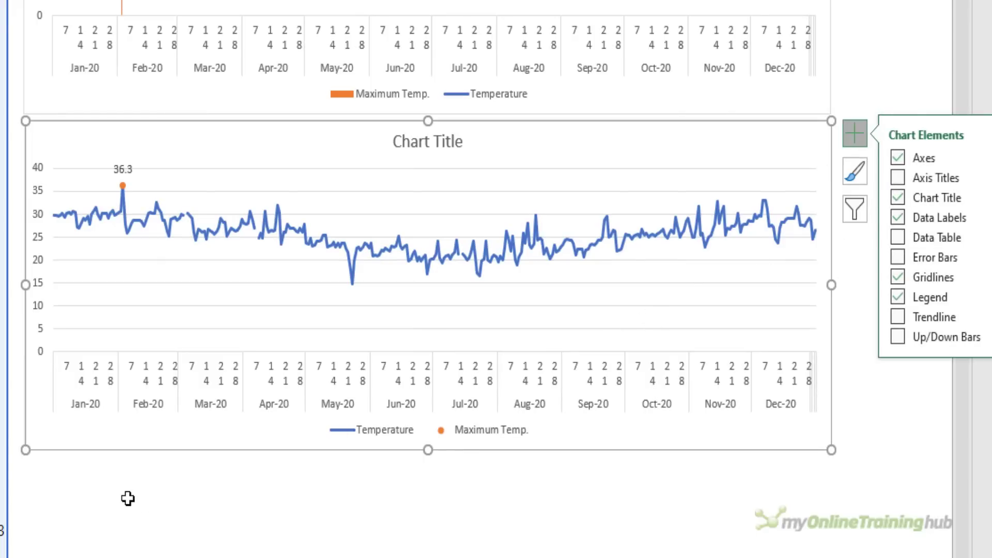
mouse_move(138, 475)
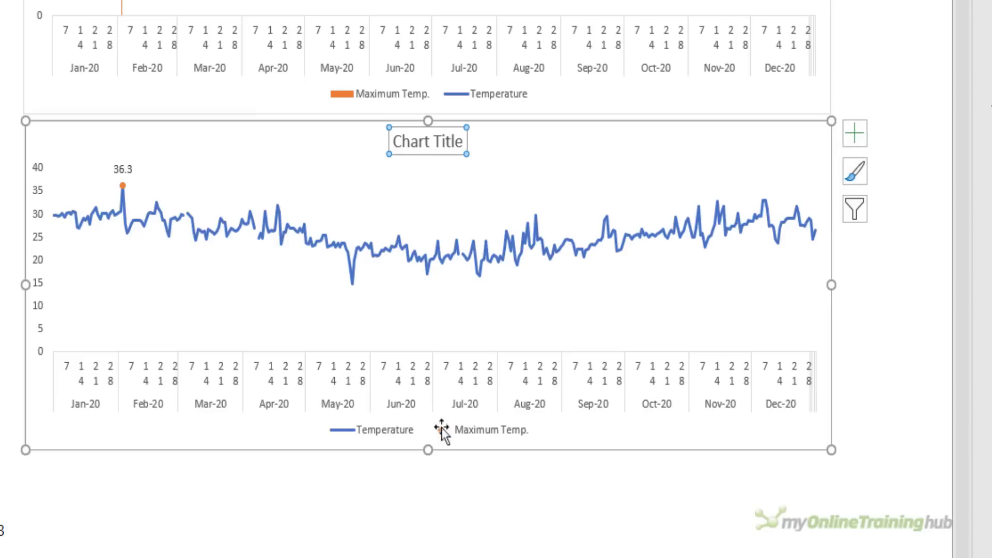
left_click(427, 431)
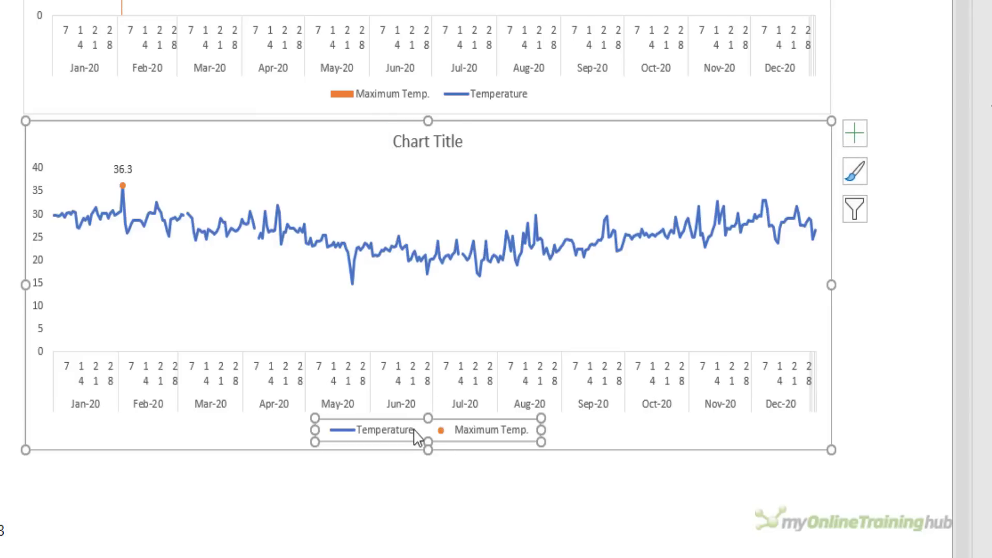
mouse_move(385, 413)
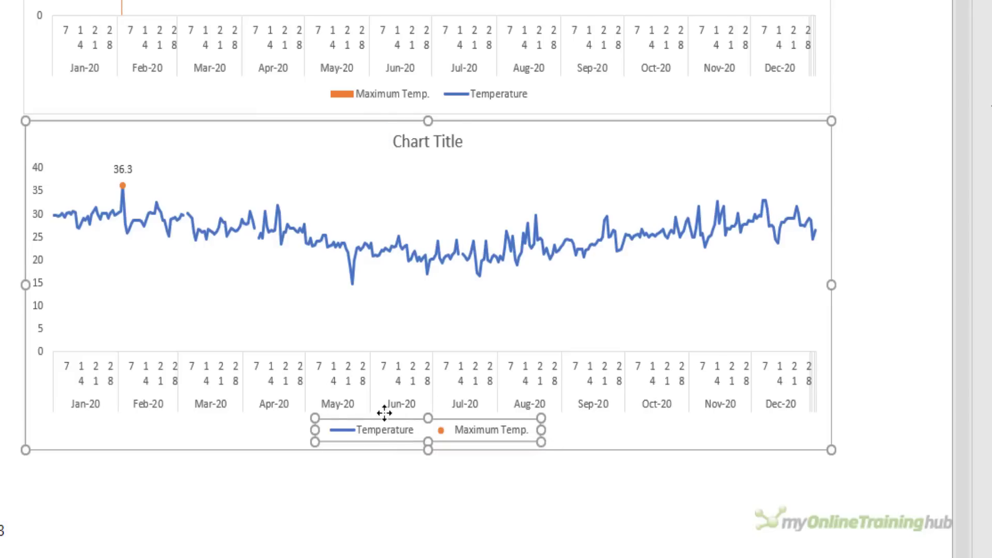